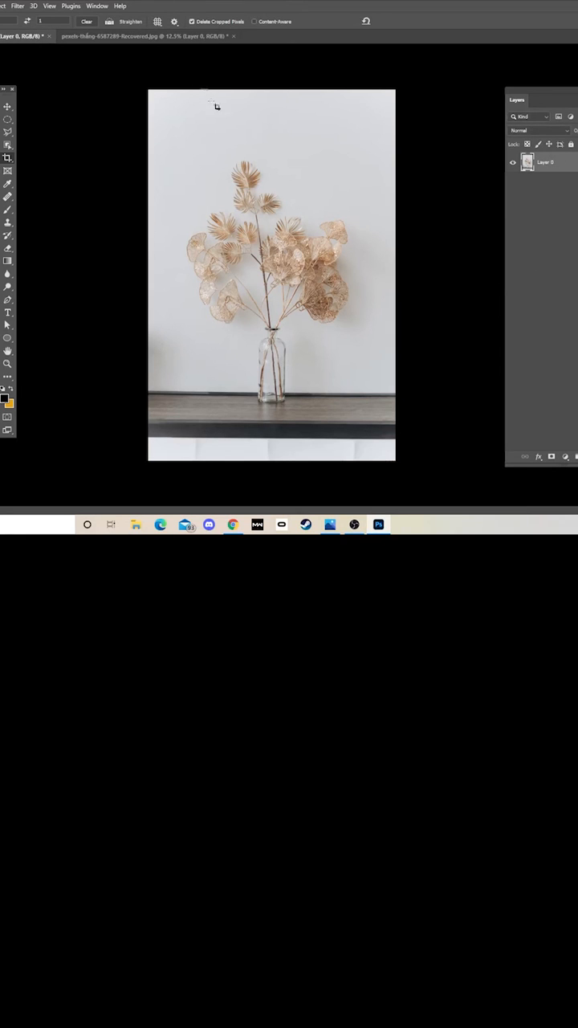
mouse_move(58, 133)
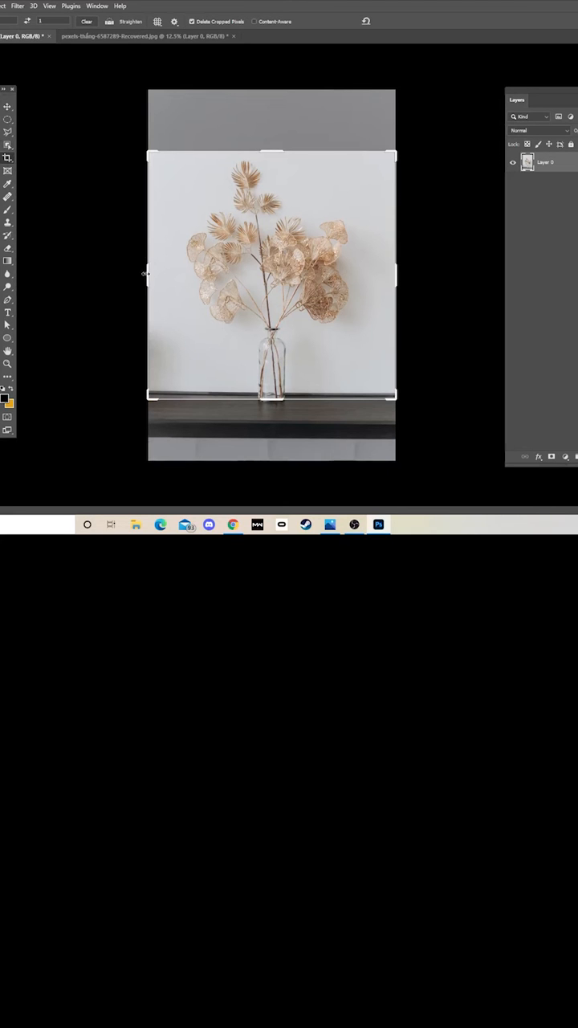
Step: Extend the crop box past the photo's left edge until the canvas becomes square
drag(148, 273, 104, 277)
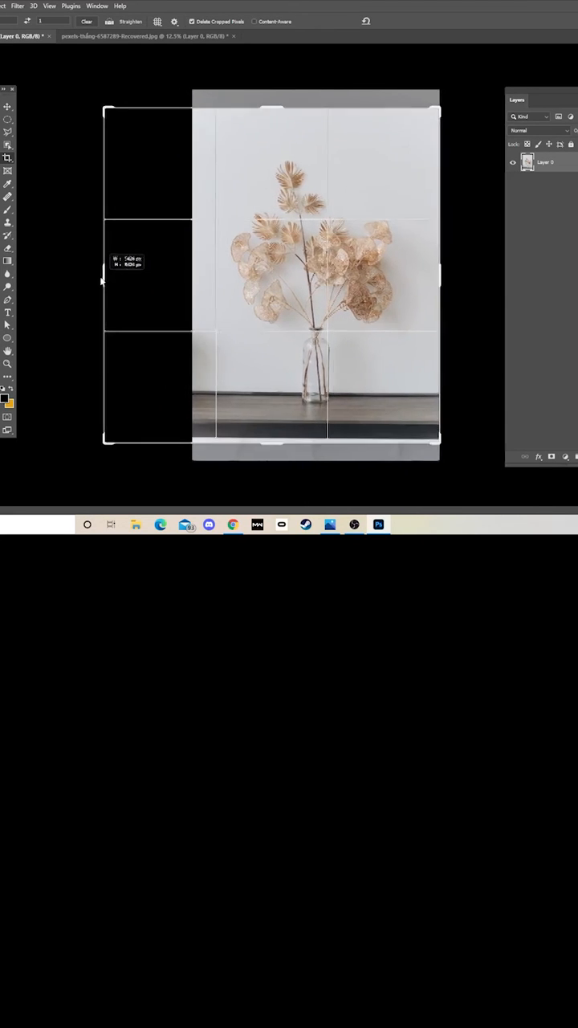
drag(103, 280, 87, 279)
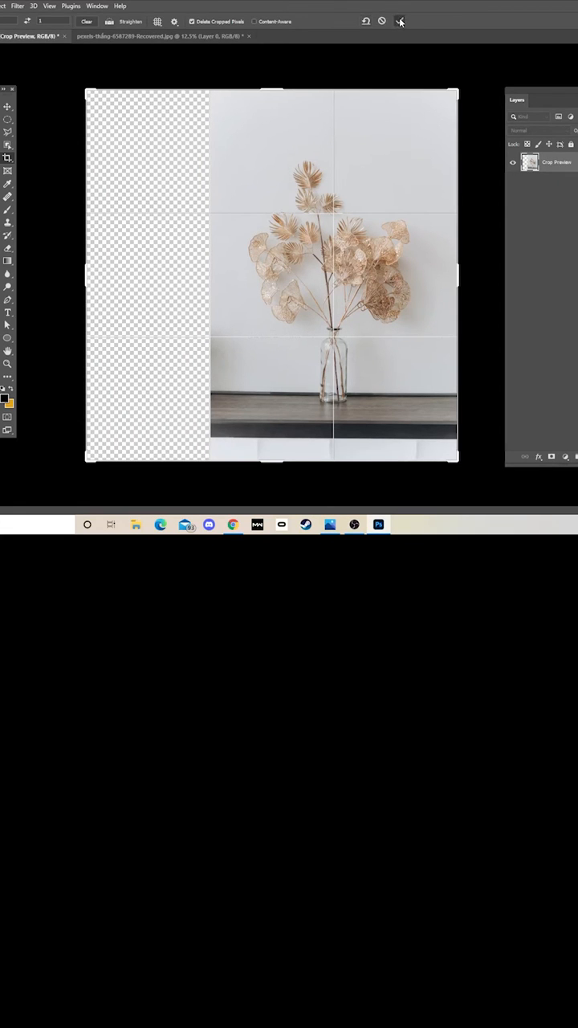
Step: Free-transform the photo, pulling its left edge over most of the empty transparent strip
click(400, 21)
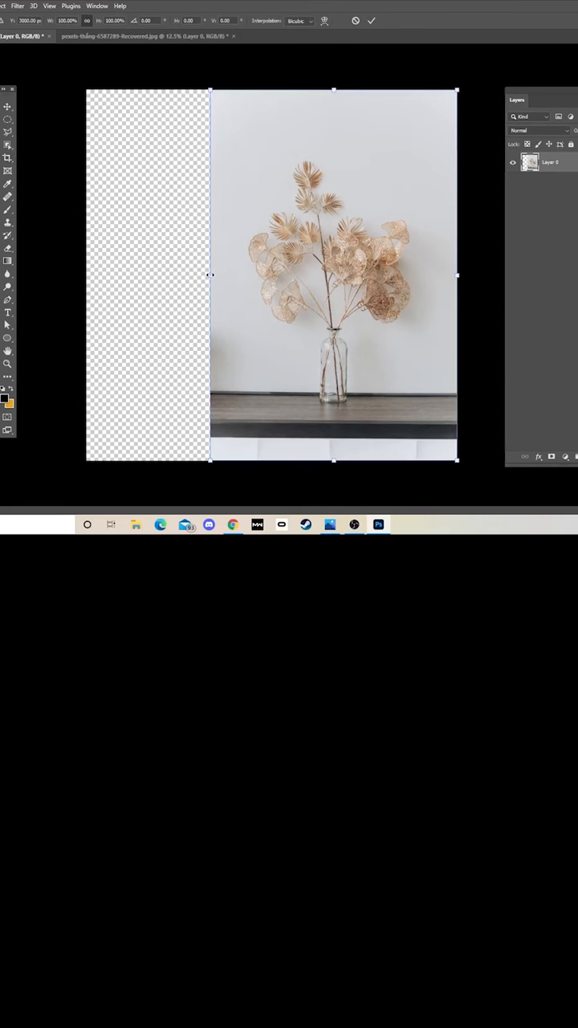
drag(211, 276, 153, 276)
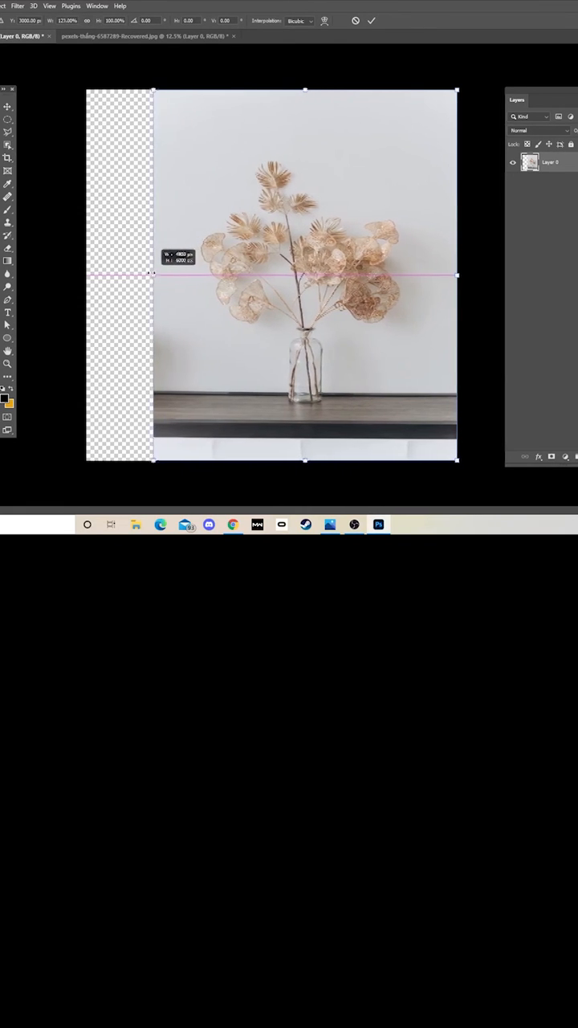